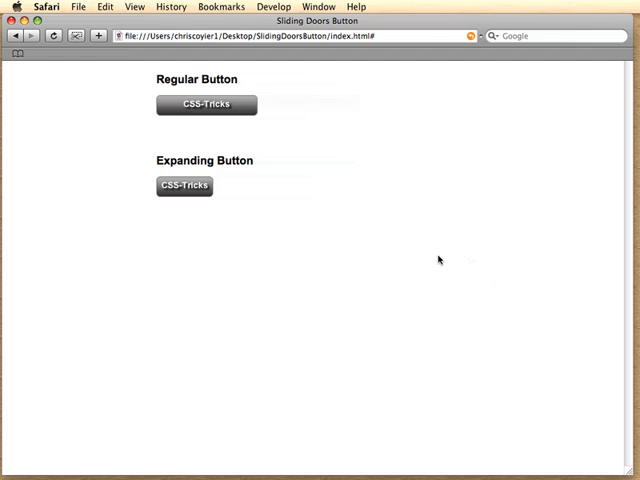
mouse_move(440, 246)
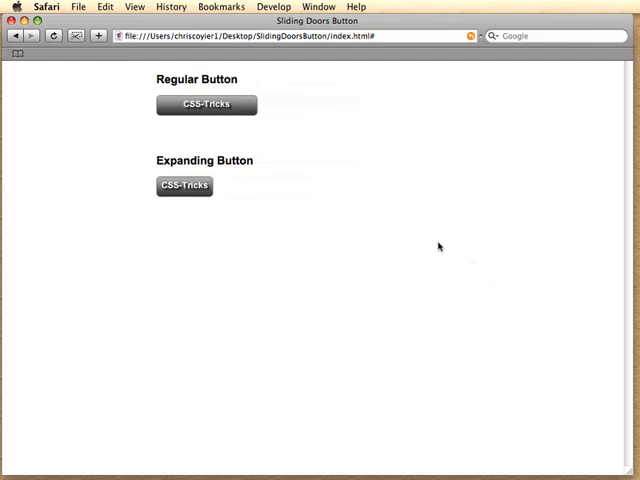
mouse_move(456, 210)
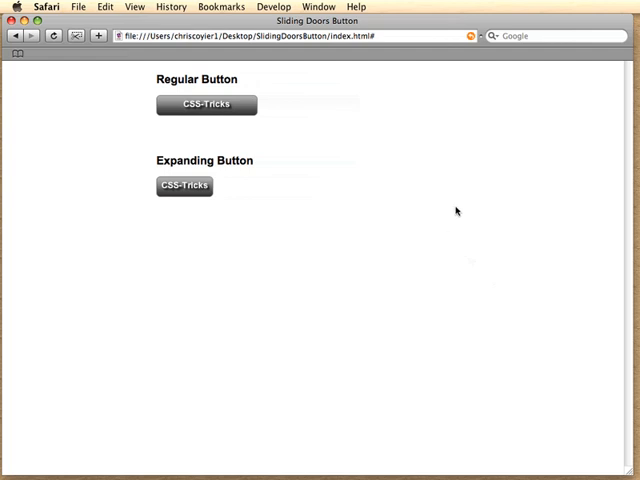
mouse_move(456, 204)
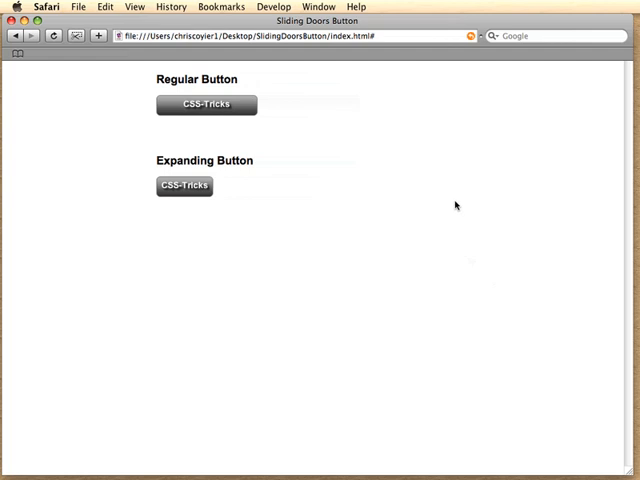
mouse_move(352, 172)
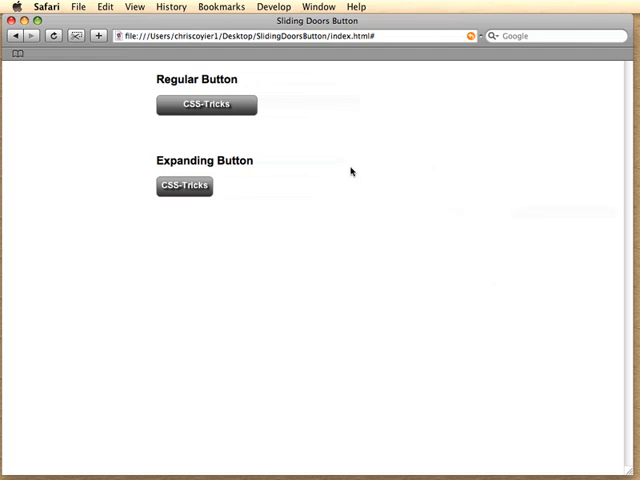
mouse_move(358, 116)
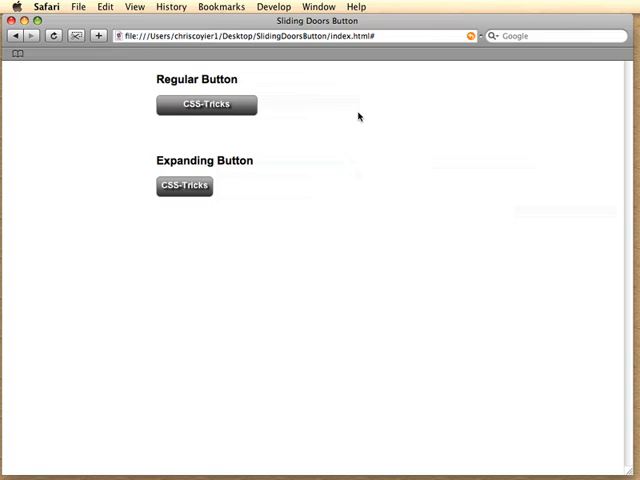
mouse_move(348, 100)
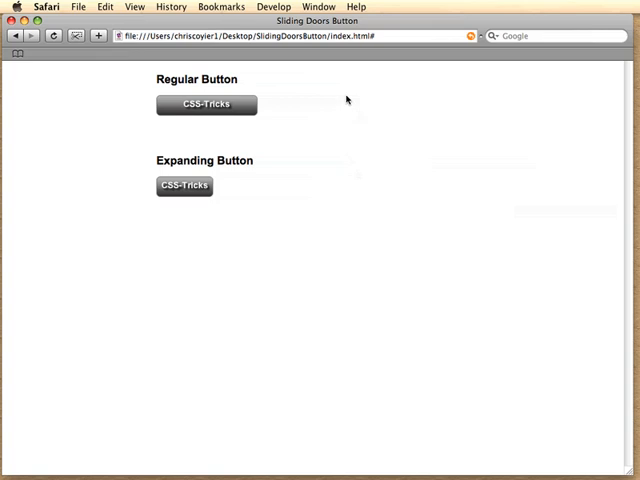
mouse_move(336, 104)
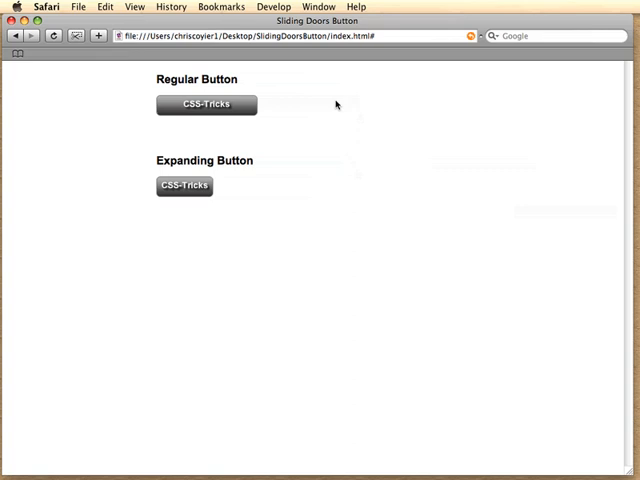
mouse_move(324, 350)
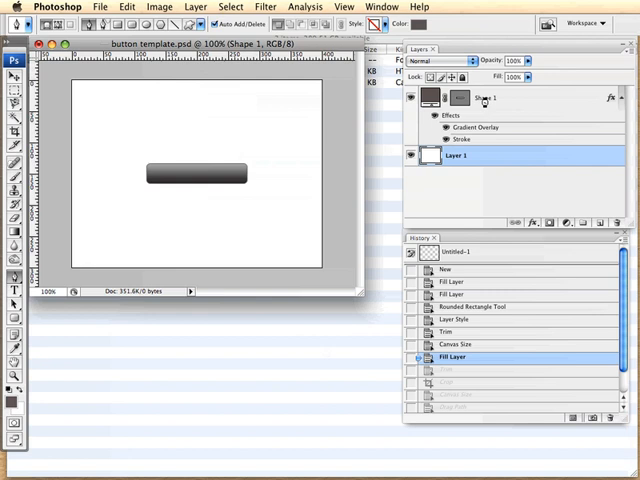
- Select the Shape 1 button layer and start Image > Trim on the empty canvas
left_click(488, 104)
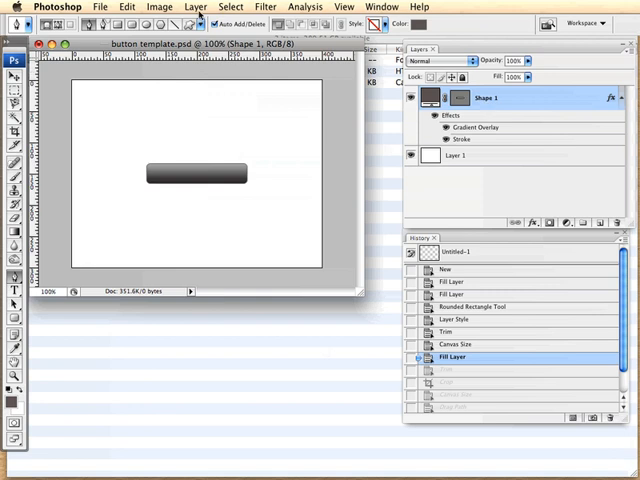
left_click(160, 8)
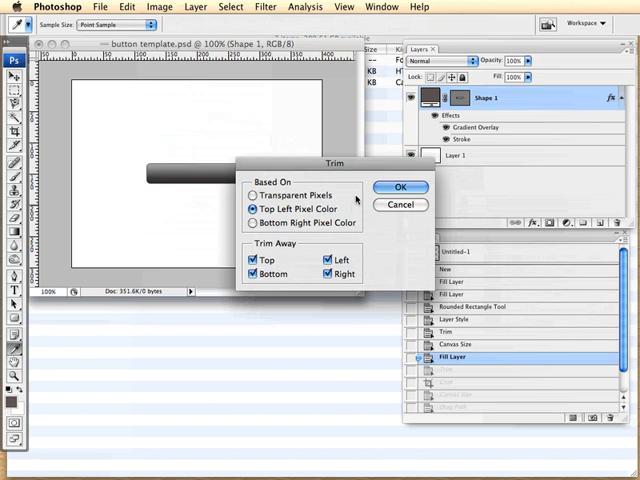
- Trim the canvas tight to the button and save it through Save for Web & Devices
left_click(400, 188)
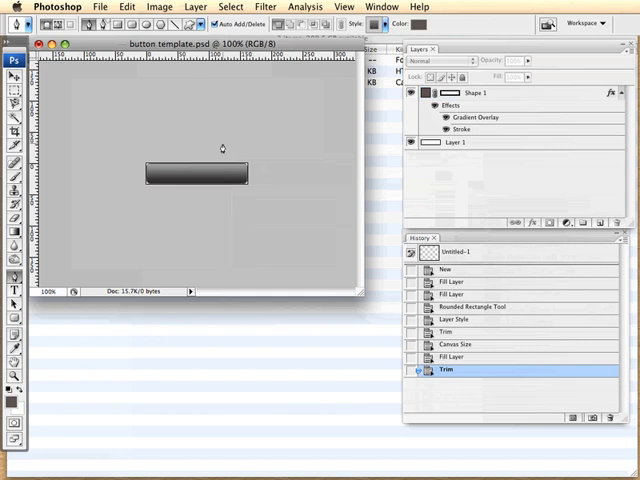
left_click(96, 8)
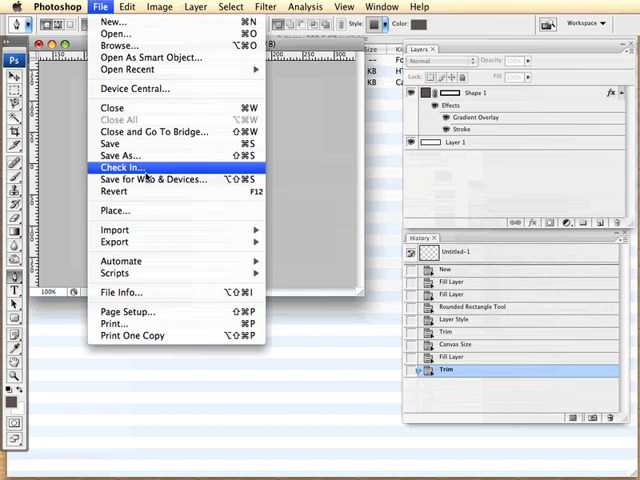
left_click(154, 180)
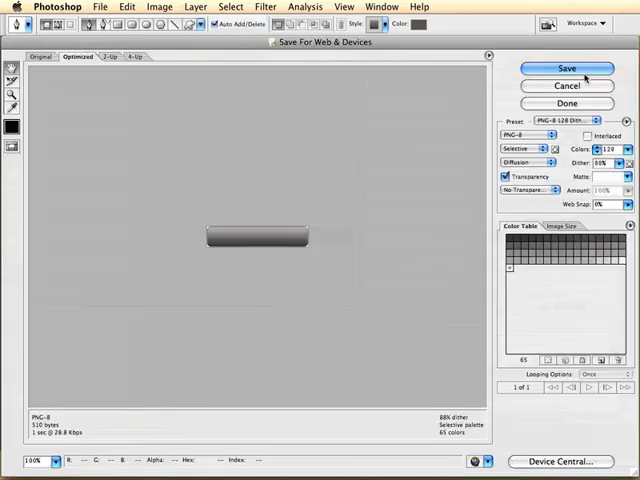
left_click(568, 68)
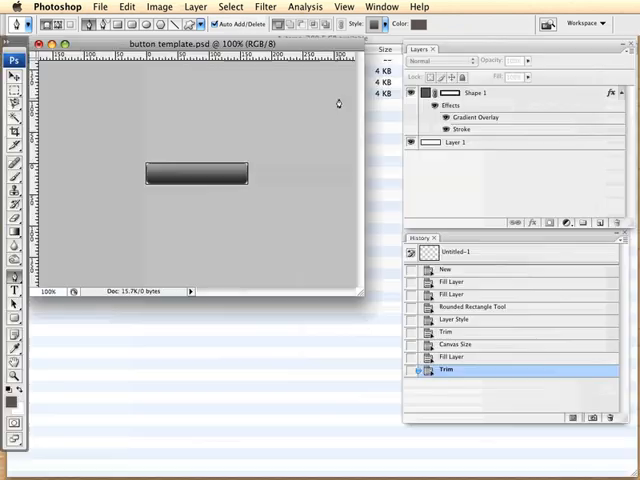
left_click(160, 8)
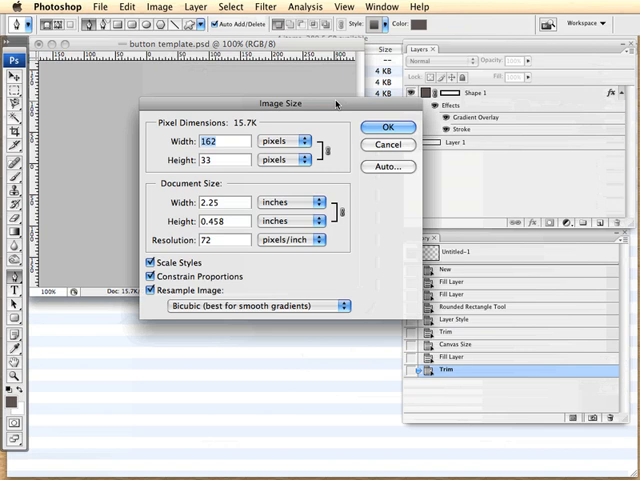
mouse_move(352, 144)
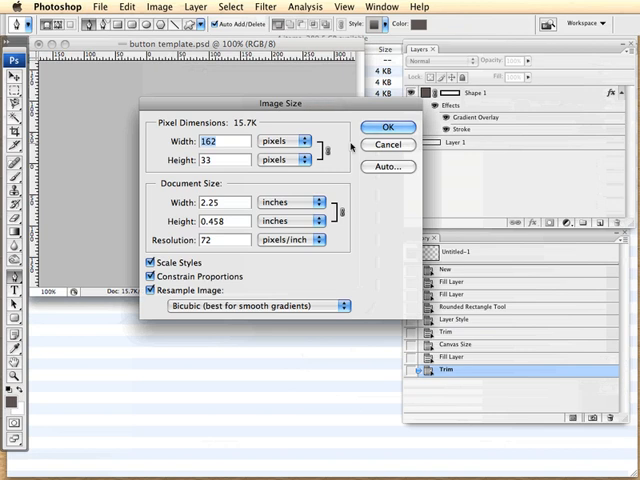
left_click(386, 128)
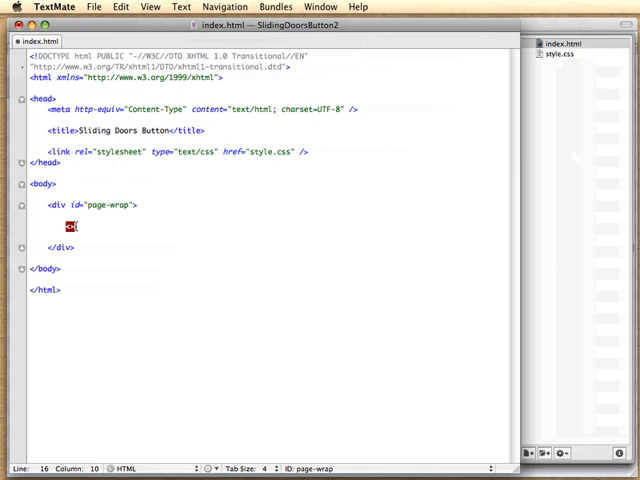
- Add <a href="#" class="button">CSS-Tricks</a> inside the page-wrap div
type("a href")
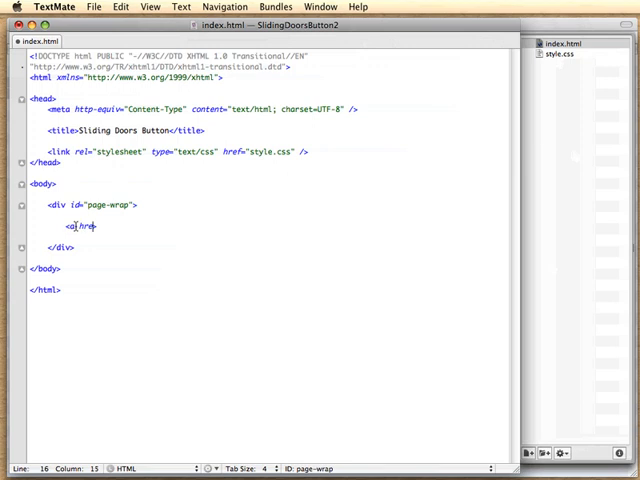
type("=\"=\"")
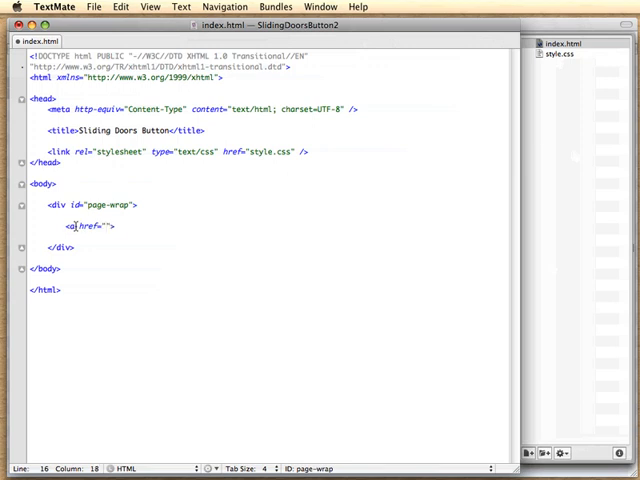
type("#\" class=\"b")
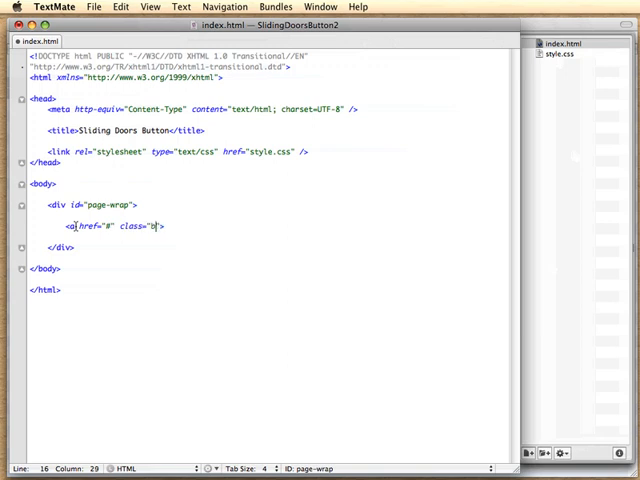
type("utton")
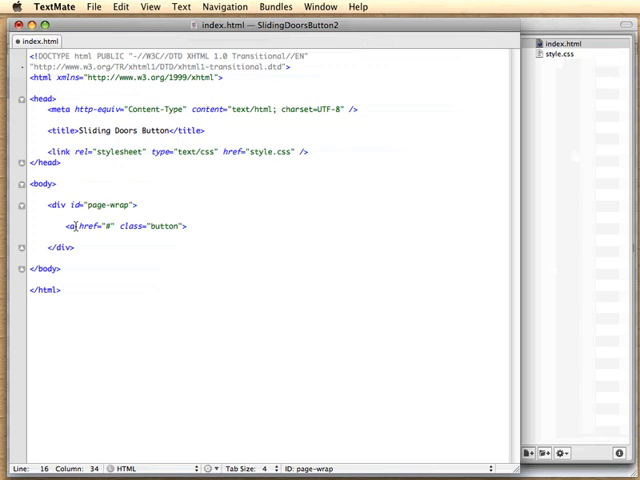
type("CSS-Tricks</a>")
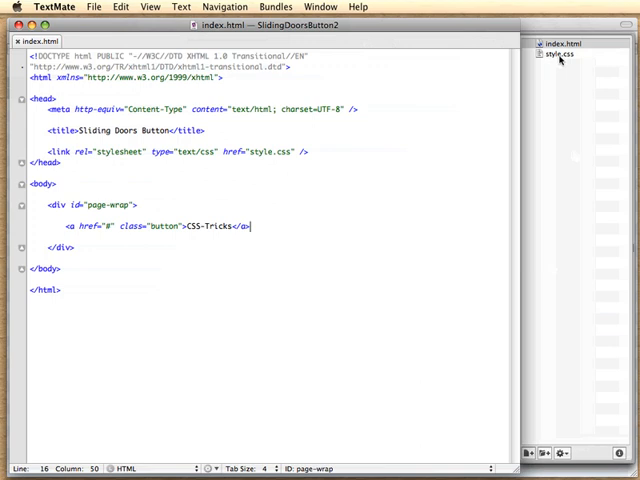
- In style.css start a.button as a 162px by 33px block with button-bg.png no-repeat background
left_click(556, 56)
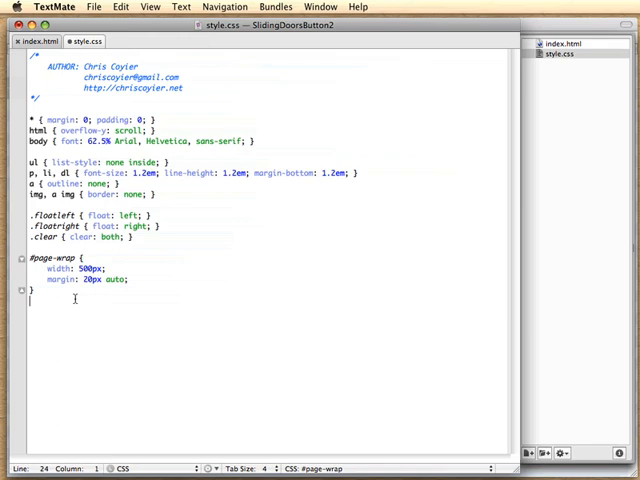
type("a")
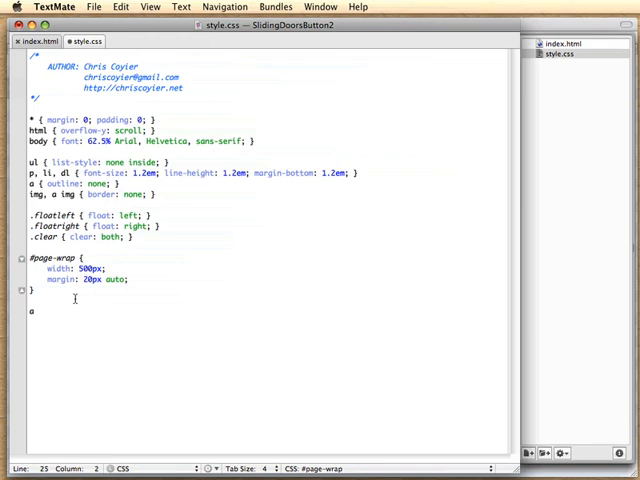
type(".button")
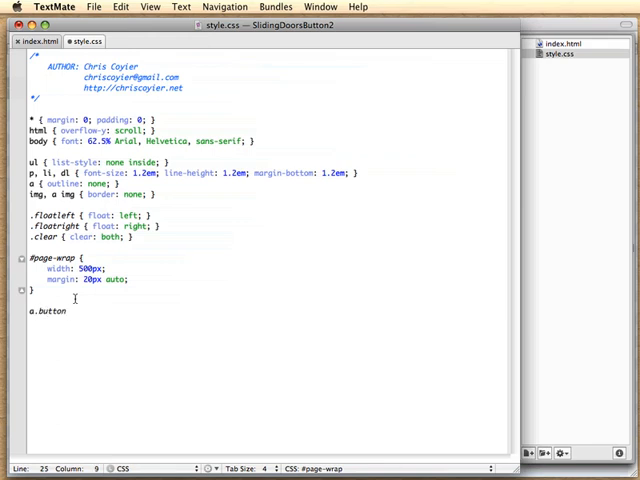
type("{")
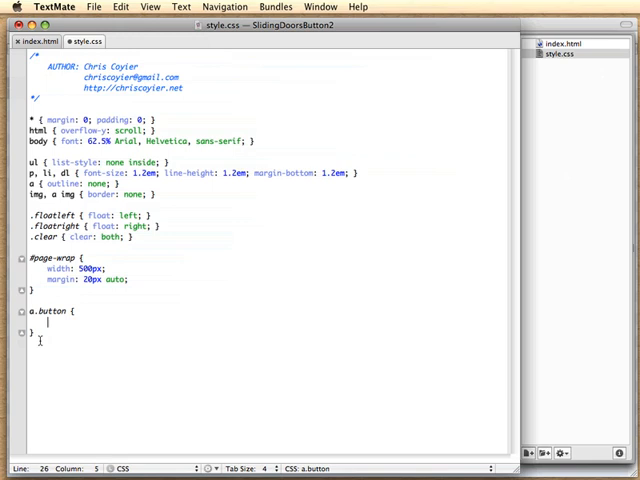
type("displa")
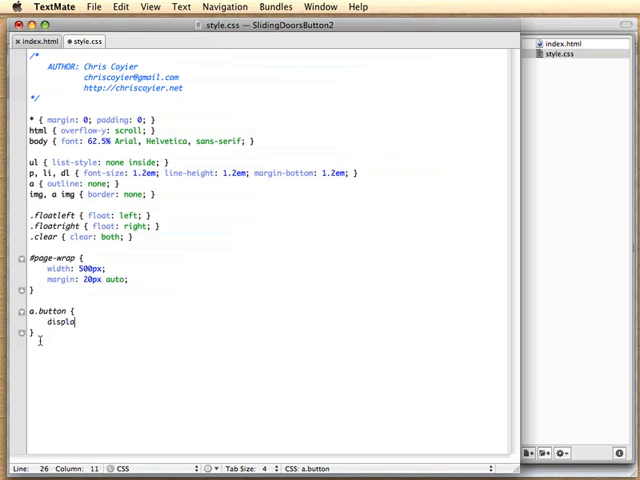
type("y: block;")
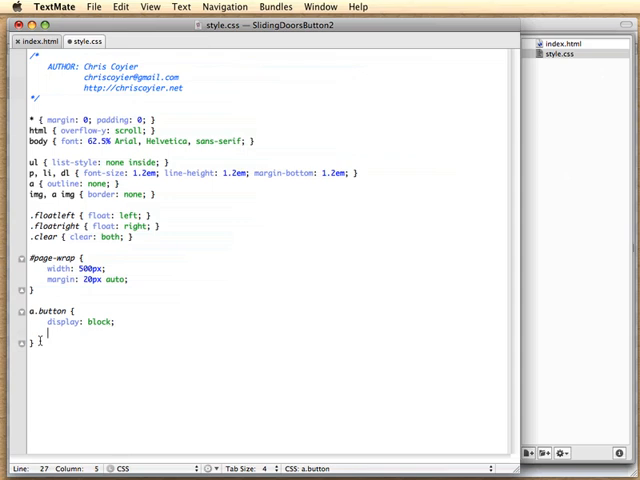
type("height: ;")
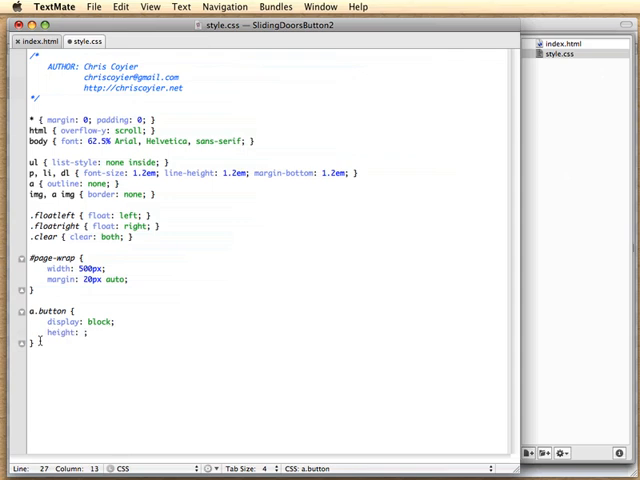
type("33px")
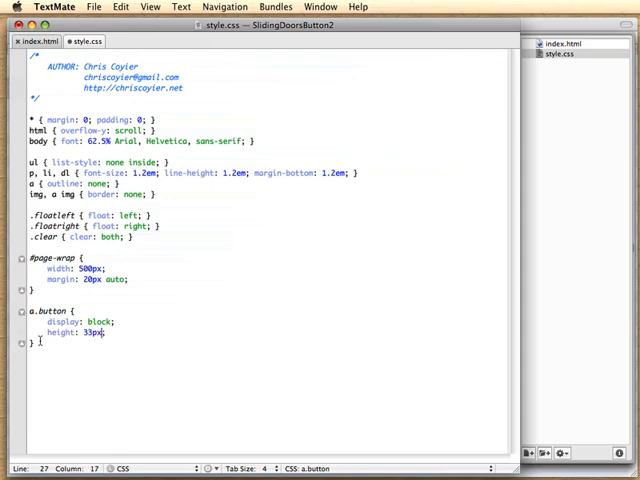
type("width: 1;")
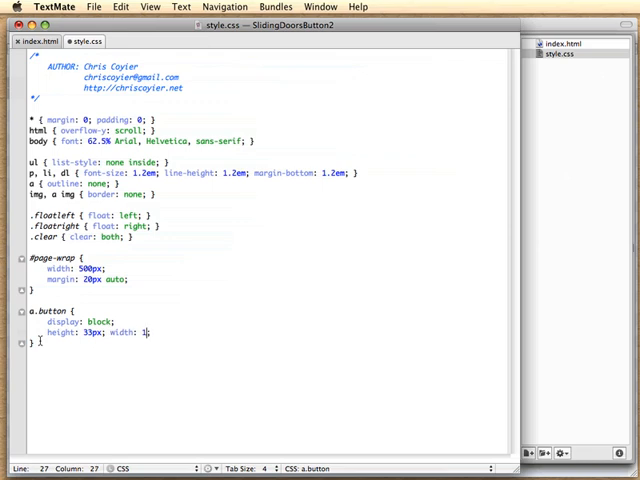
type("62px;")
type("b")
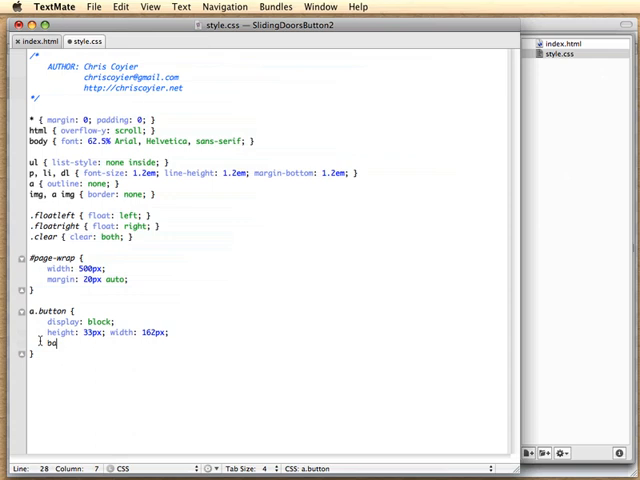
type("ackground: url(images/);")
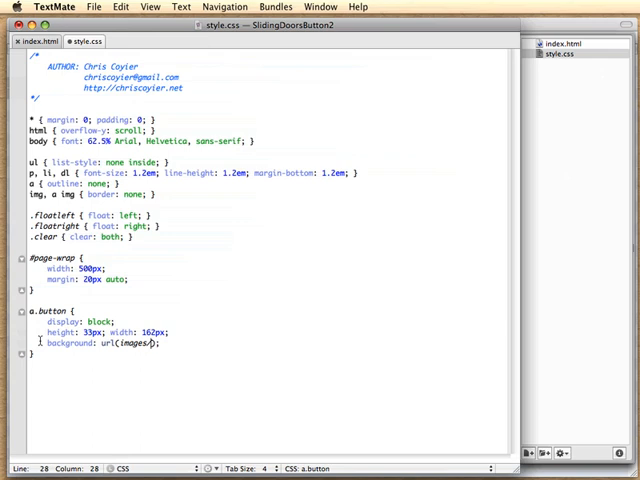
type("button-bg.png")
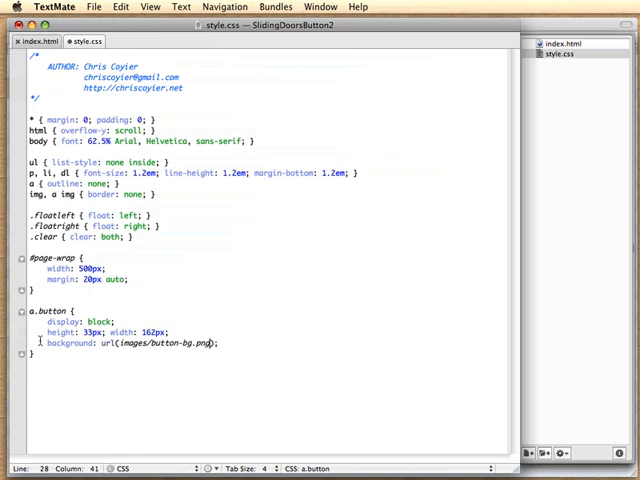
type("no-r")
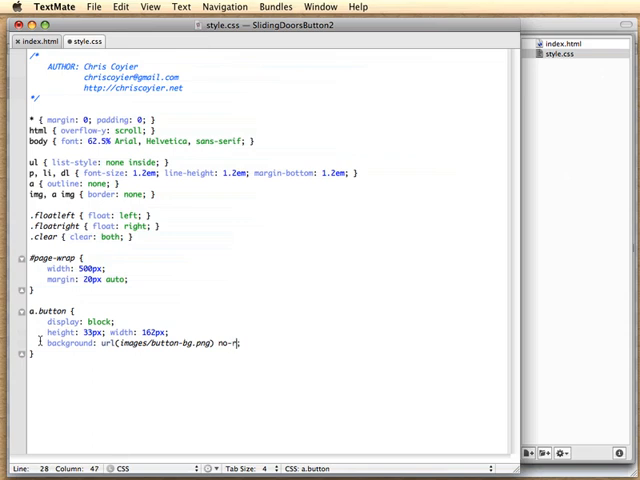
type("epeat;")
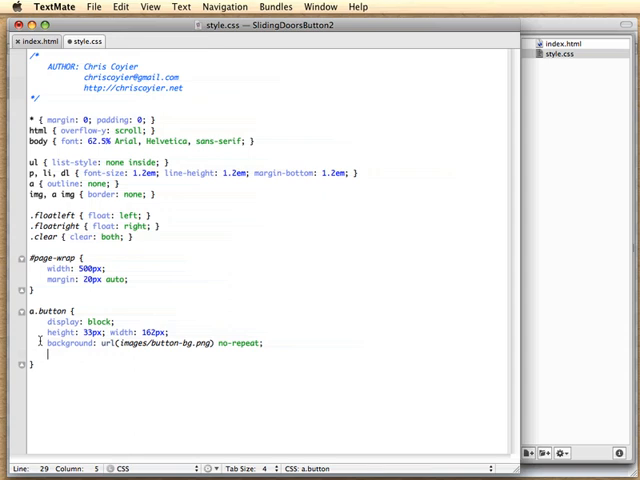
- Give a.button centered white undecorated text, padding 6px 0 0 0, a 3px black text-shadow and font-size 12
type("text-ali")
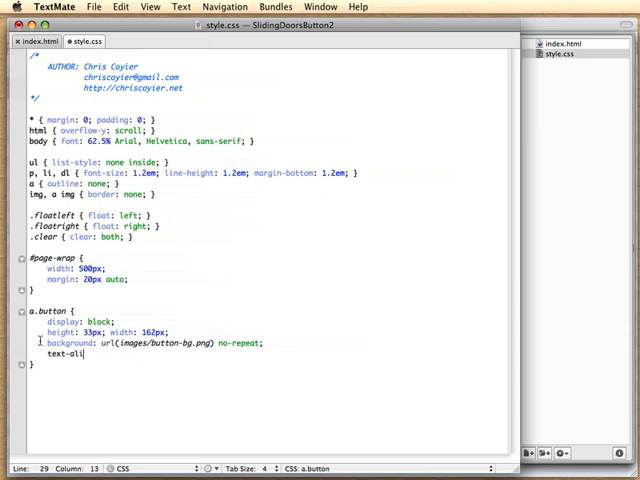
type("gn: center;")
type("padding:")
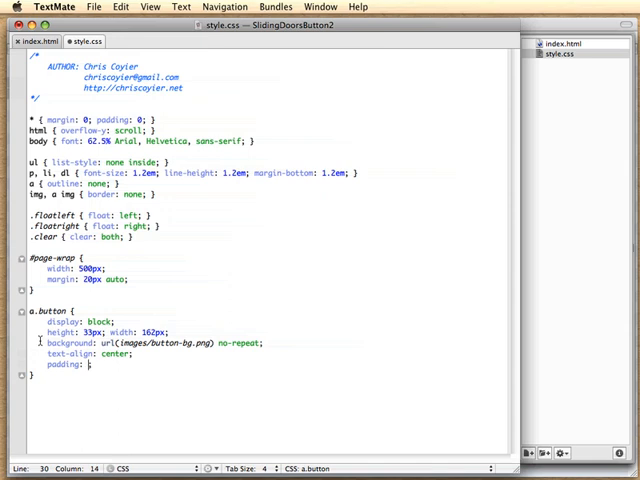
type("6px 0 0 0;")
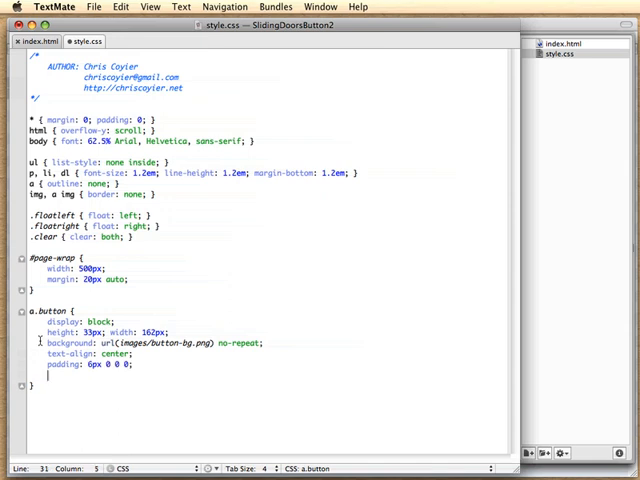
type("color: white;")
type("text-decoration: ;")
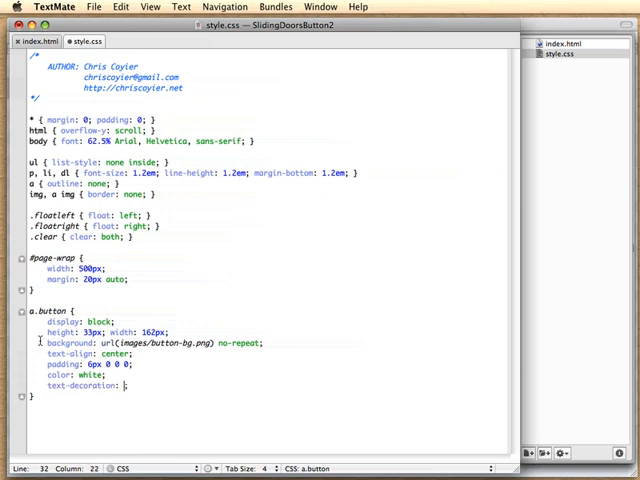
type("none")
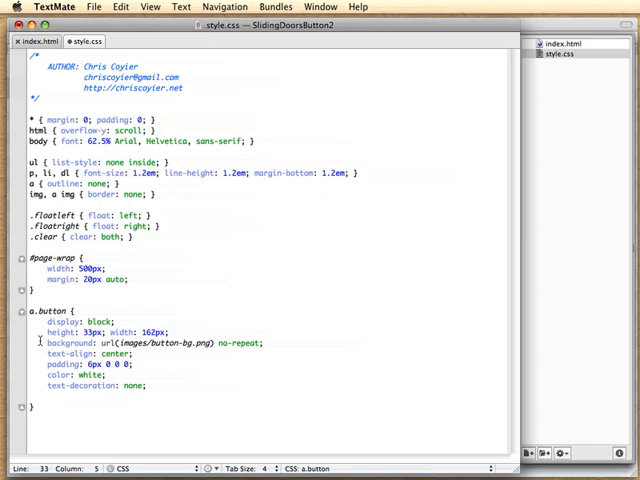
type("text")
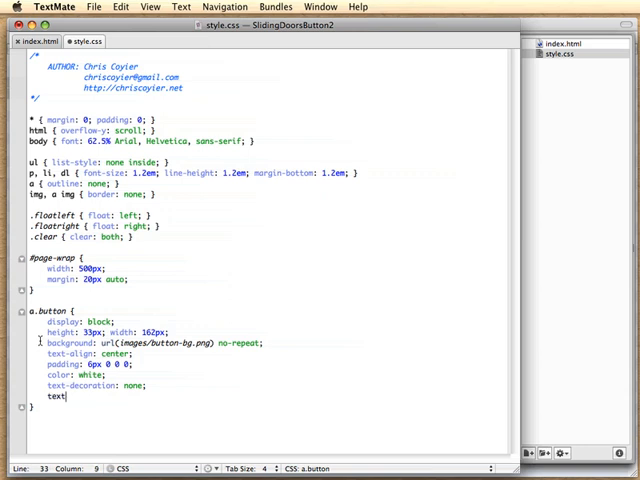
type("-shadow: 3px 3;")
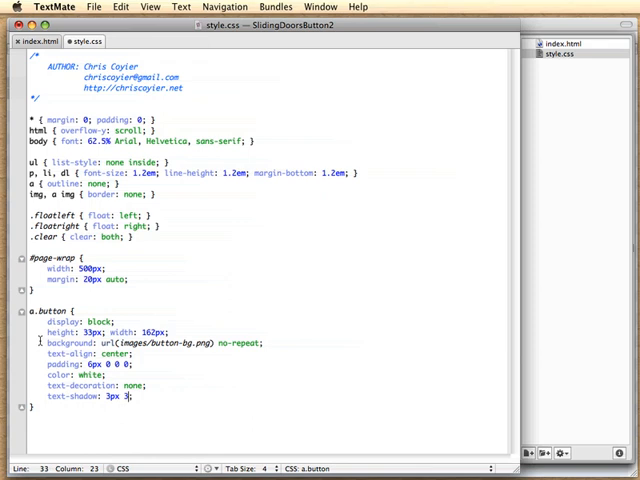
type("px 3px black;")
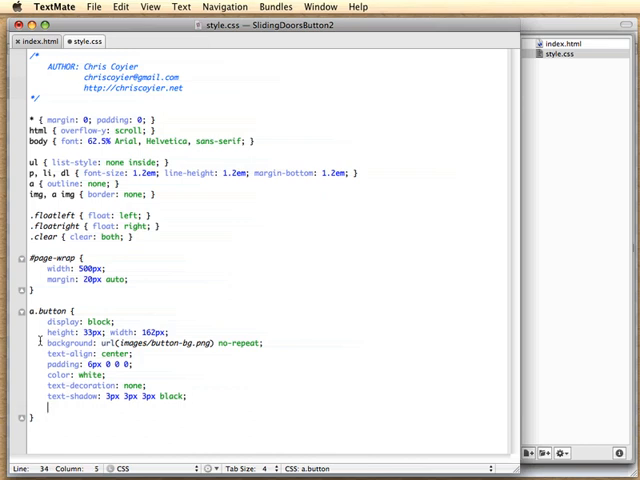
type("font-size: 12")
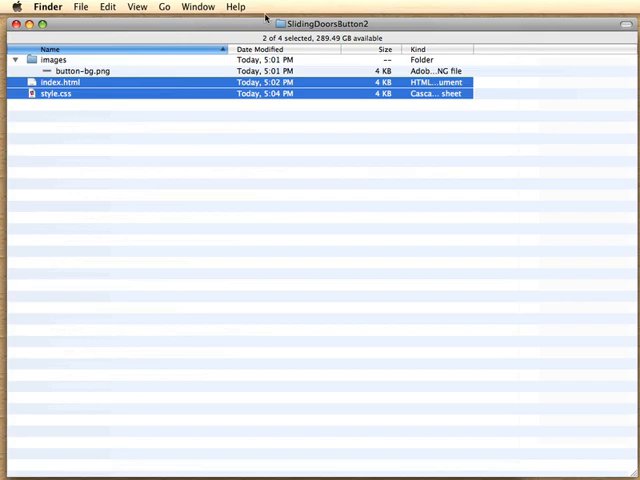
- Open index.html in Safari and try the styled CSS-Tricks button link
right_click(60, 82)
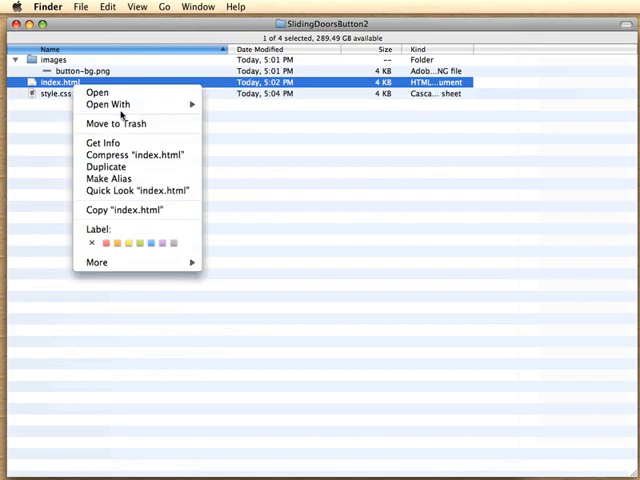
left_click(100, 96)
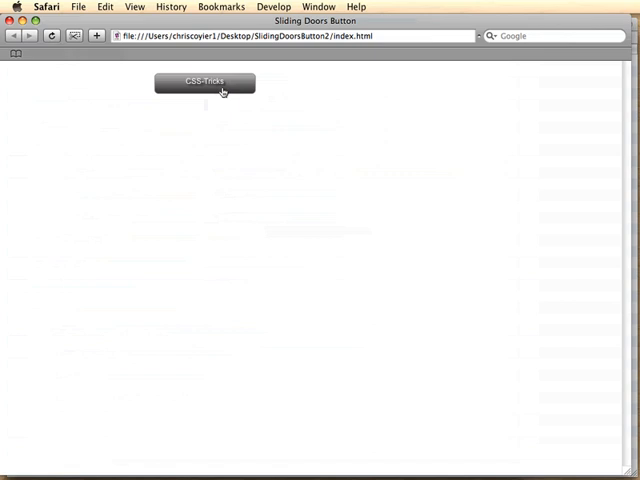
left_click(204, 84)
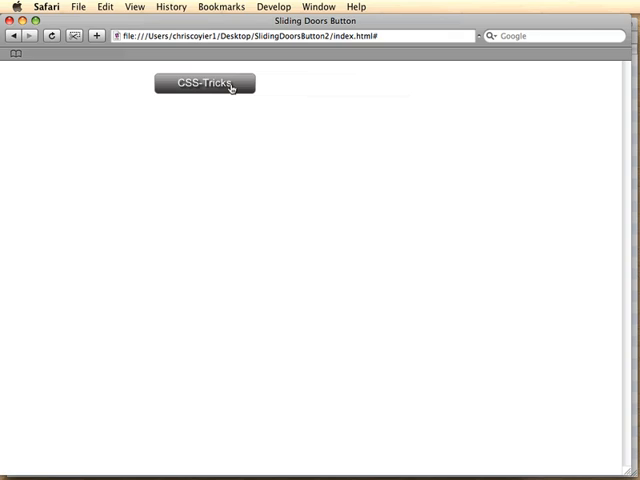
mouse_move(332, 102)
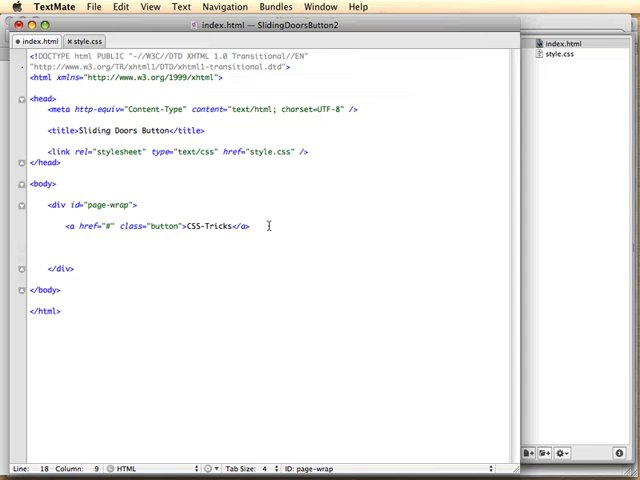
- Add a second link <a href="#" class="expanding-button">CSS-Tricks</a> to index.html
type("<a href")
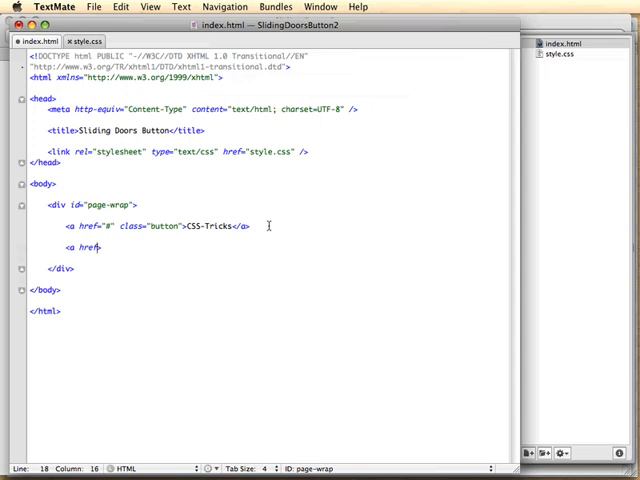
type("=\"#\">")
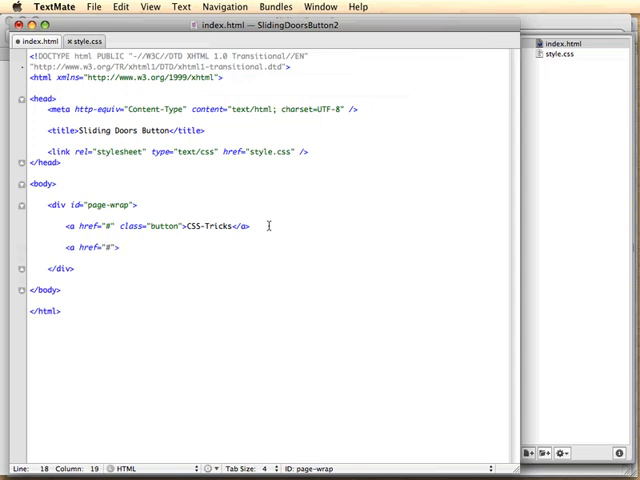
type("class=\"\"")
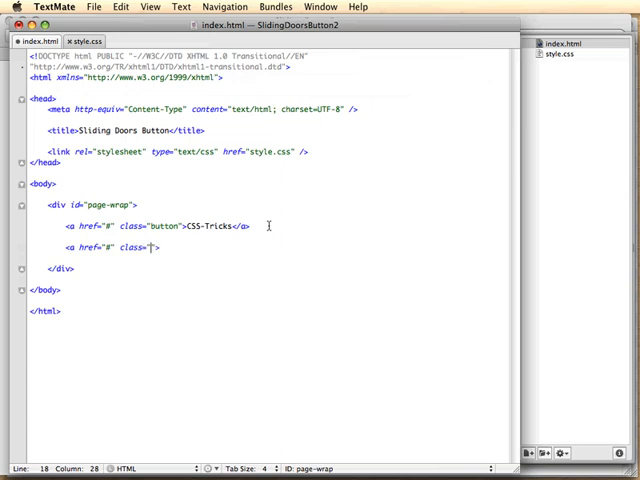
type("expanding-button")
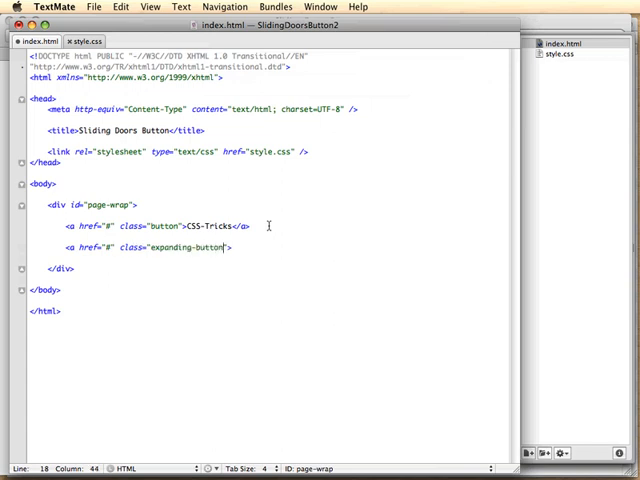
type("CSS-T")
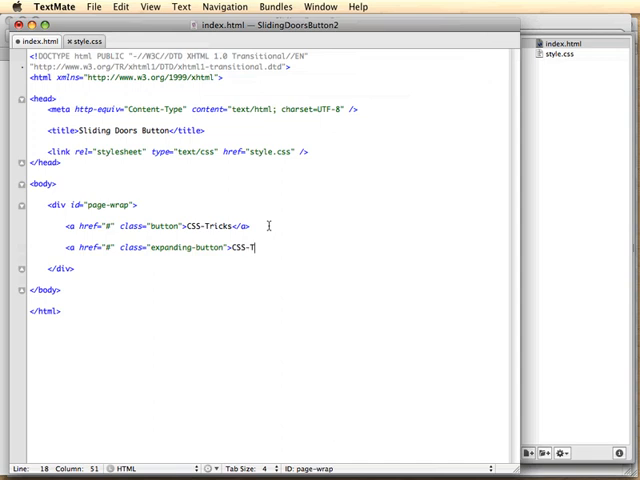
type("ricks</a>")
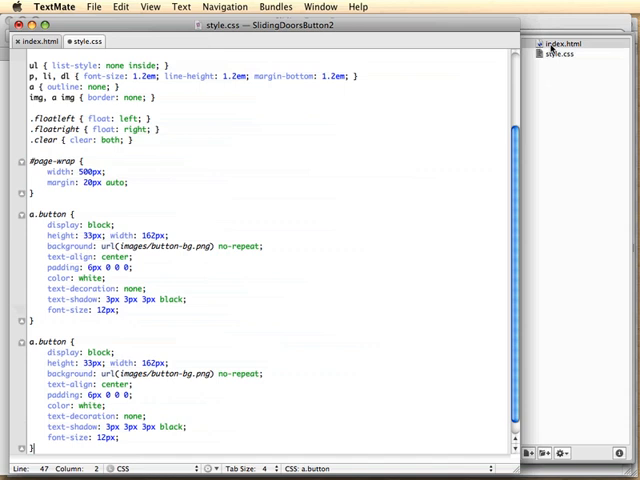
- Wrap the expanding-button link's CSS-Tricks text in <span></span>
left_click(44, 42)
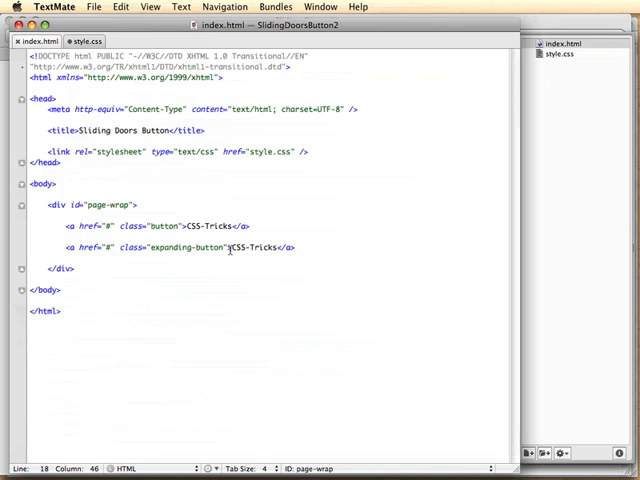
type("<span>")
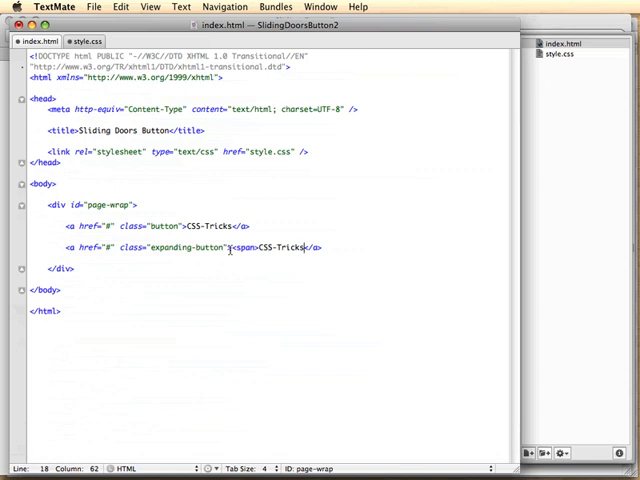
type("</span>")
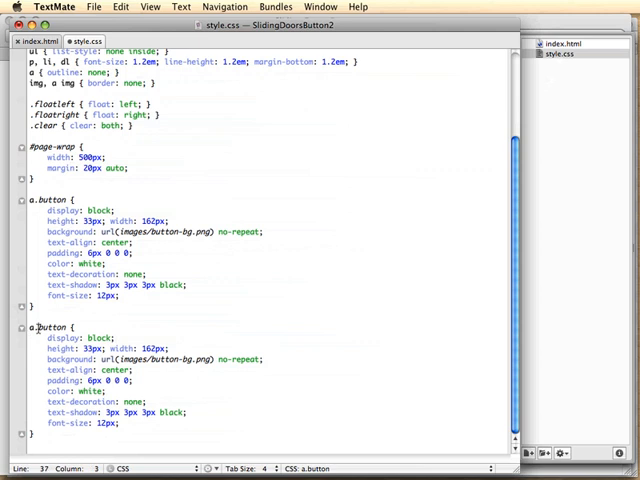
- Rename the copy a.expanding-button, replace its width with float: left, and add font-weight: bold to both rules
type("expd")
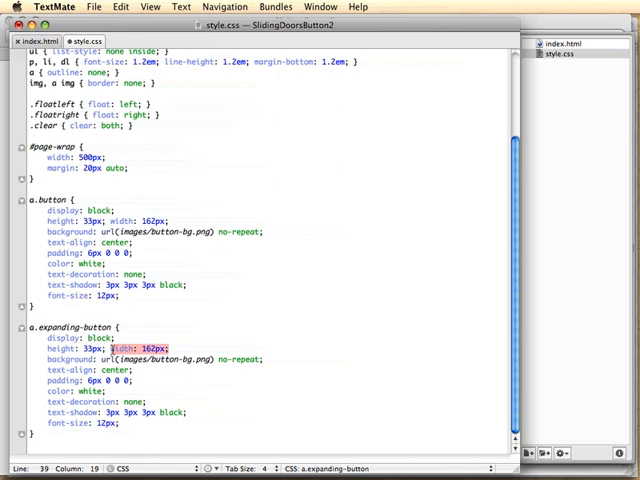
key("Delete")
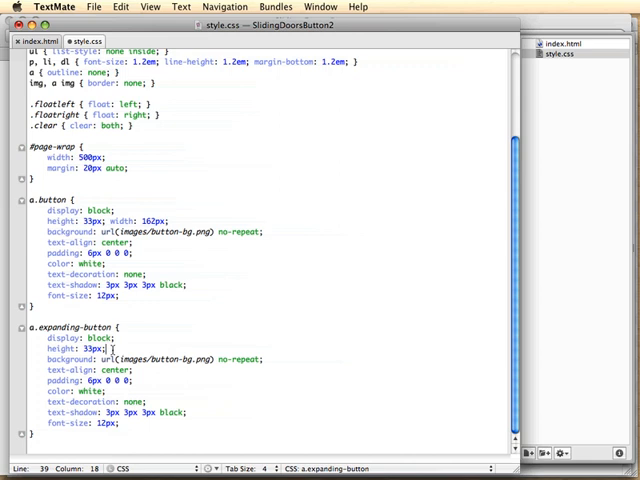
type("float: ;")
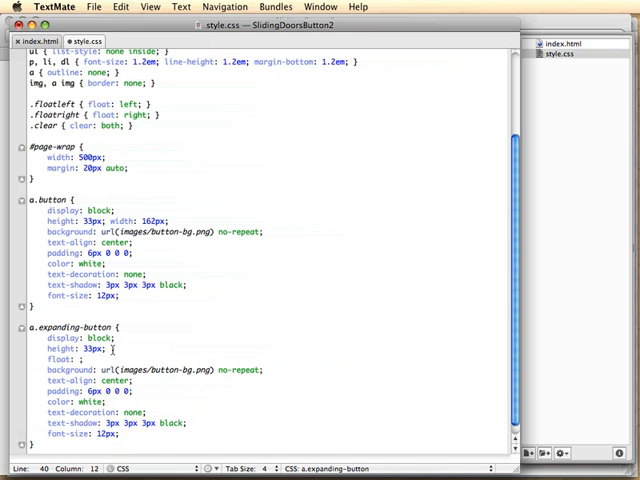
type("left")
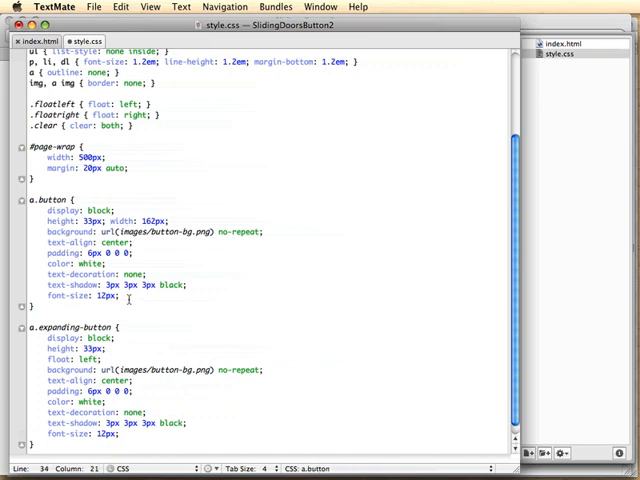
type("font-weight: bold;")
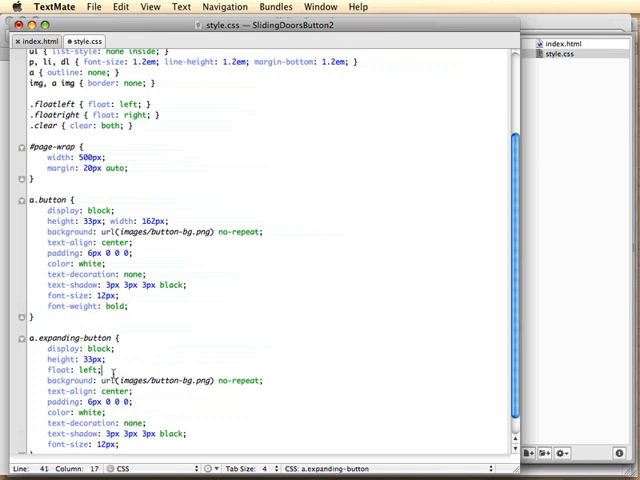
type("font-weight: bold;")
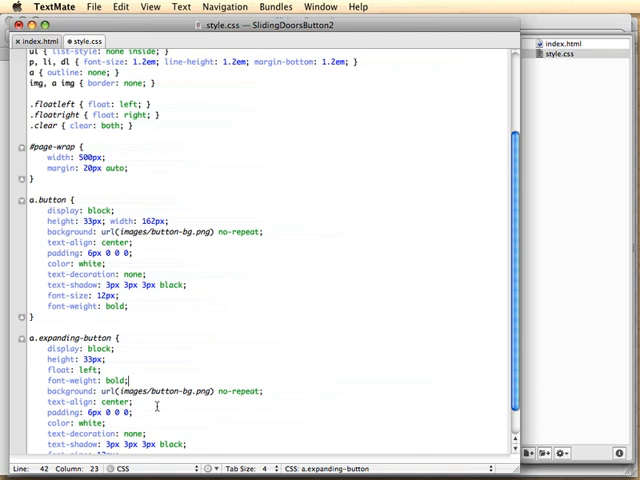
scroll("down", 3)
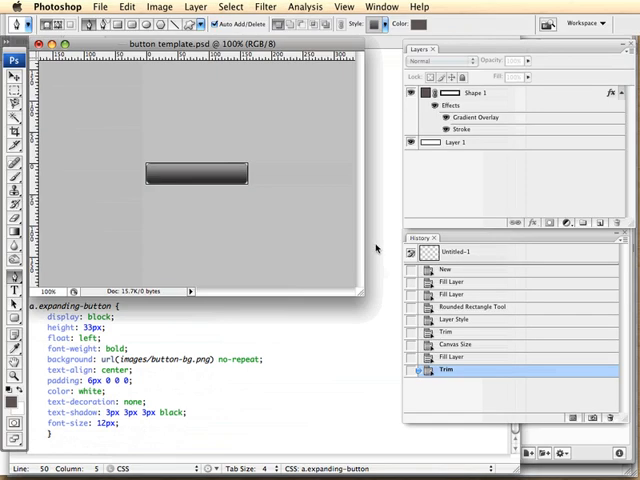
mouse_move(276, 172)
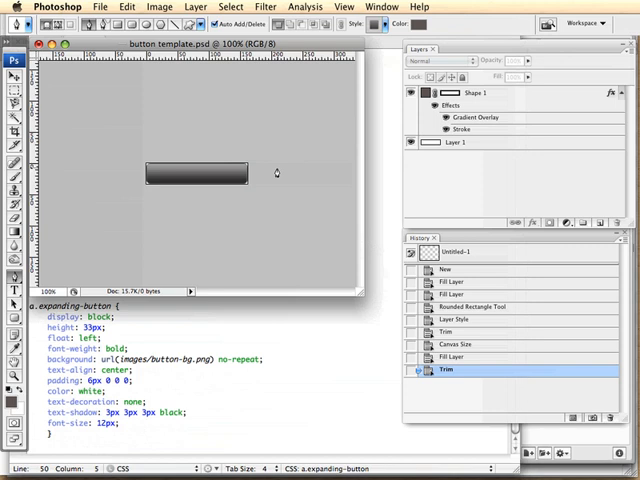
mouse_move(228, 156)
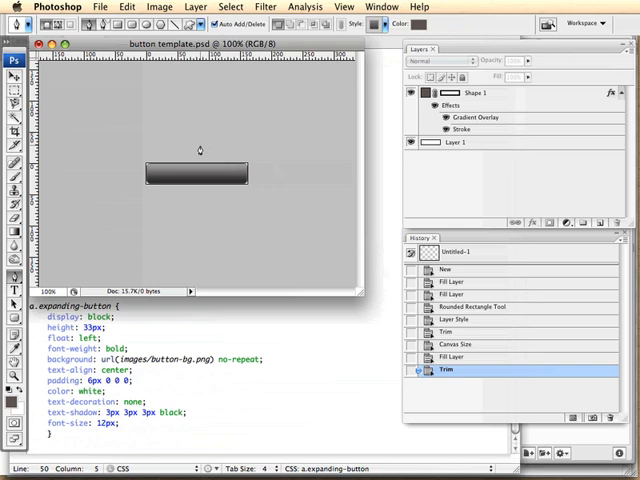
mouse_move(216, 164)
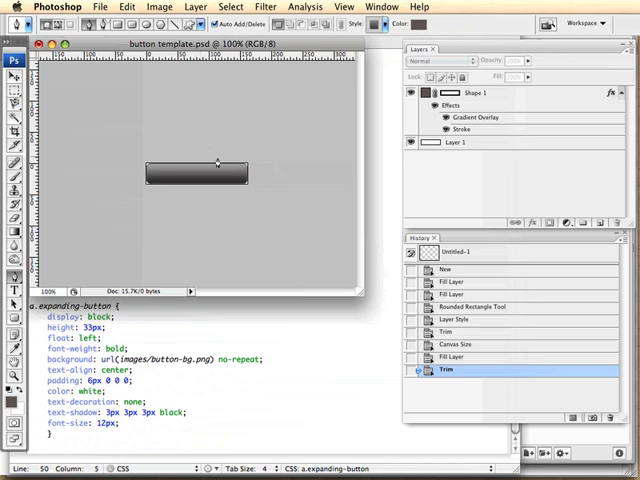
mouse_move(228, 144)
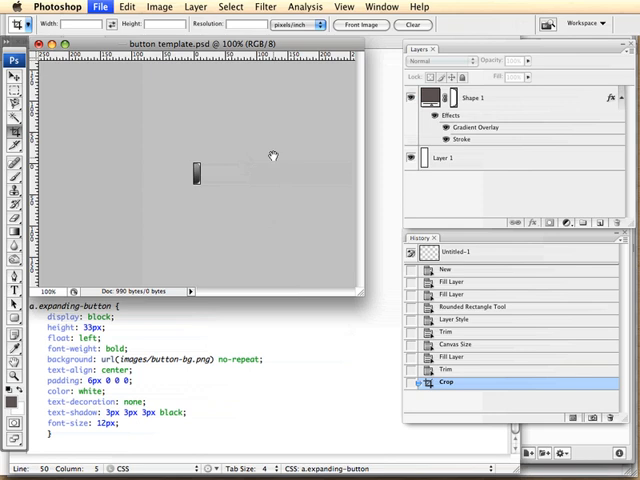
- Export the cropped right-end slice as button-bg-r.png and begin resizing the canvas
left_click(560, 68)
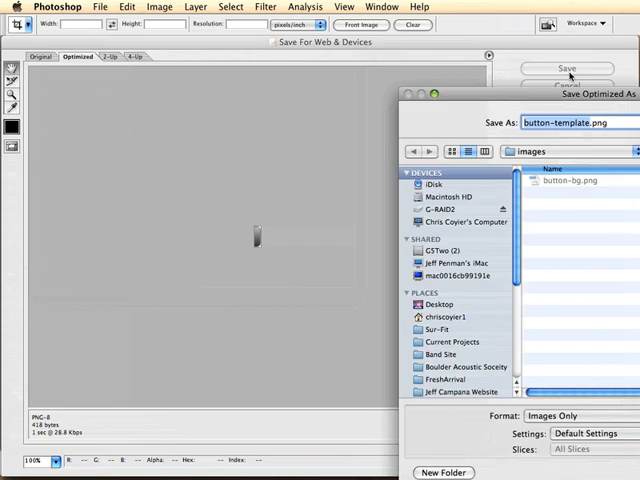
type("button-bg-r.png")
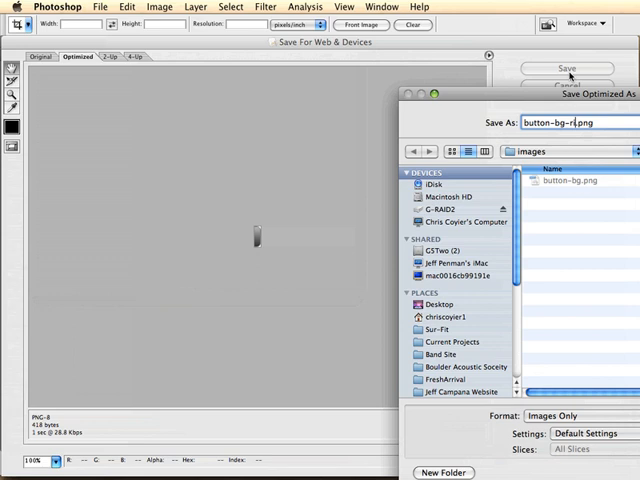
left_click(556, 68)
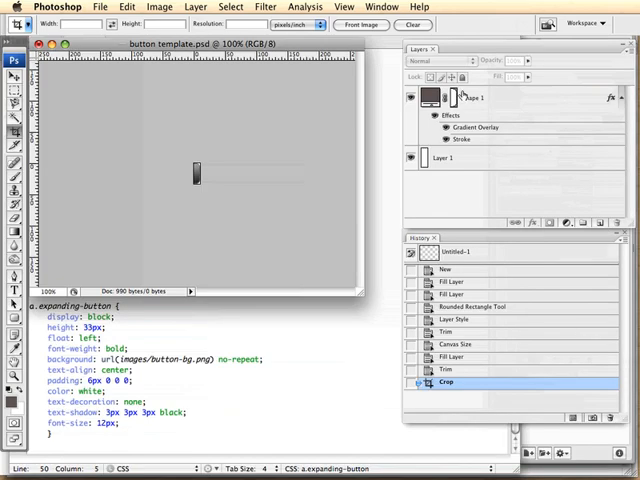
left_click(470, 368)
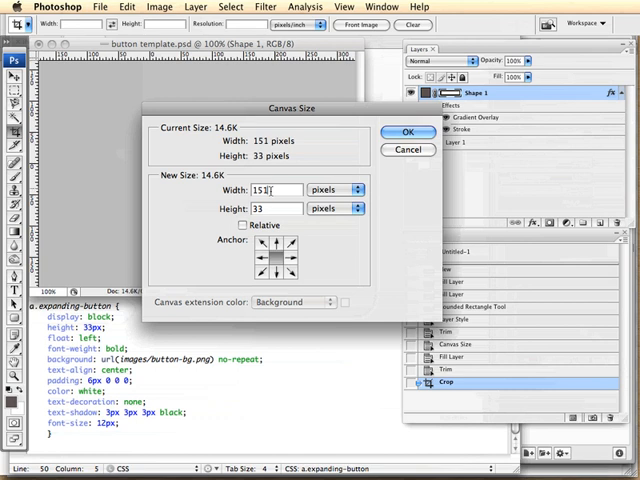
- Confirm the widened canvas and save the stretched bar as button-bg.png in the images folder
left_click(404, 132)
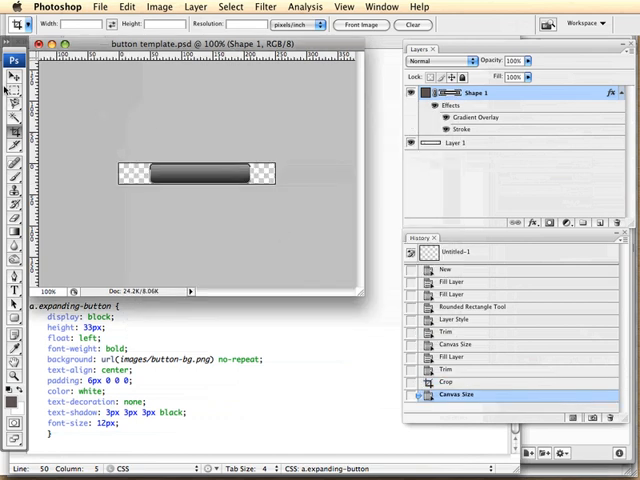
left_click(12, 76)
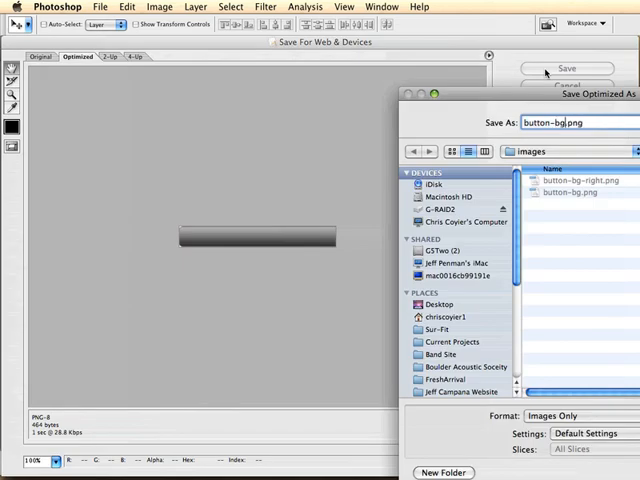
left_click(552, 60)
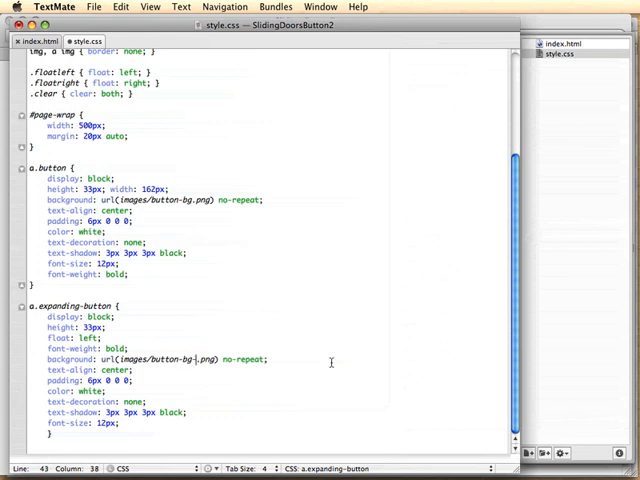
- Point the button background at button-bg-left.png and start an a.expanding-button span rule with background url(images/button-bg-right)
type("left")
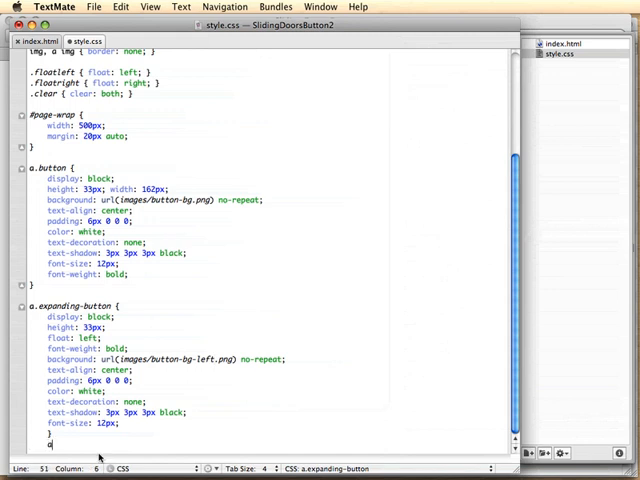
type("a.expanding-button span {")
type("back")
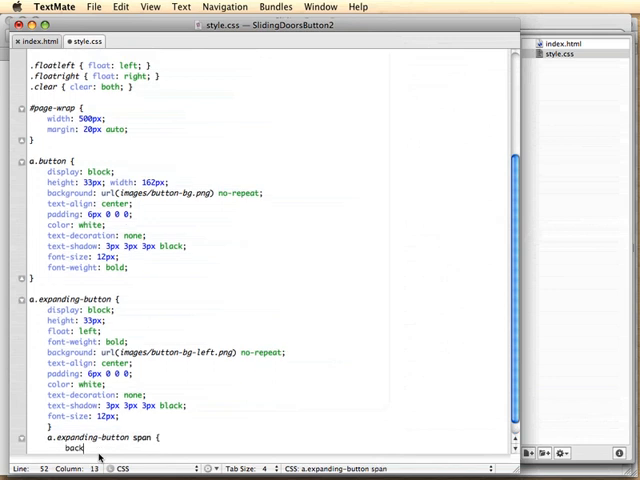
type("ground: ;")
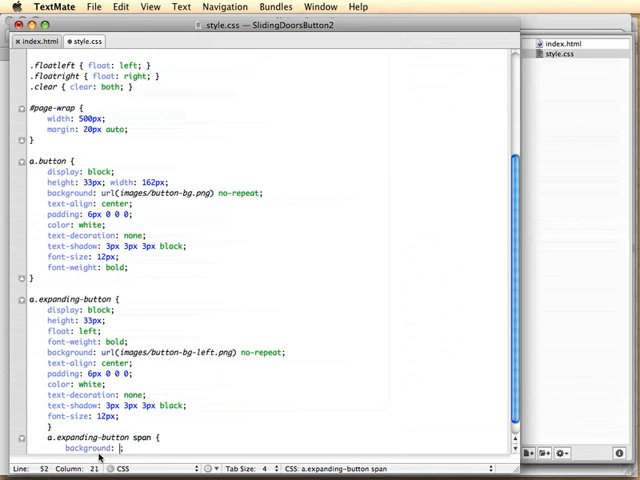
type("url(images/)")
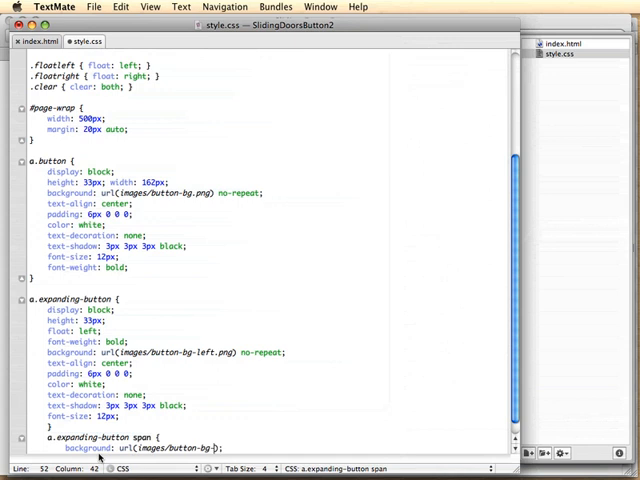
type("right")
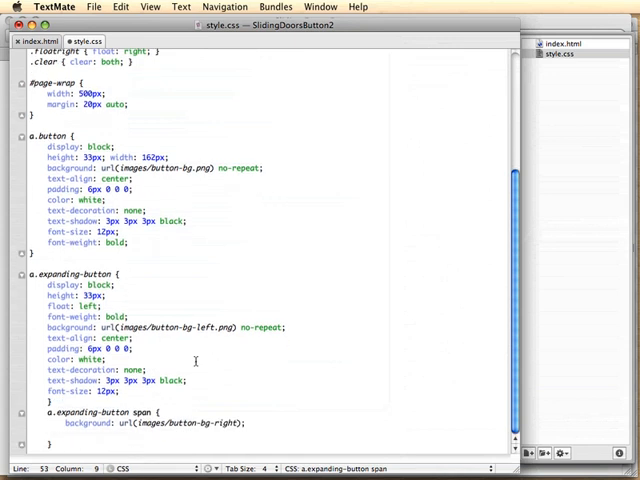
- Give the span rule display: block and position the left background at left top
type("display:")
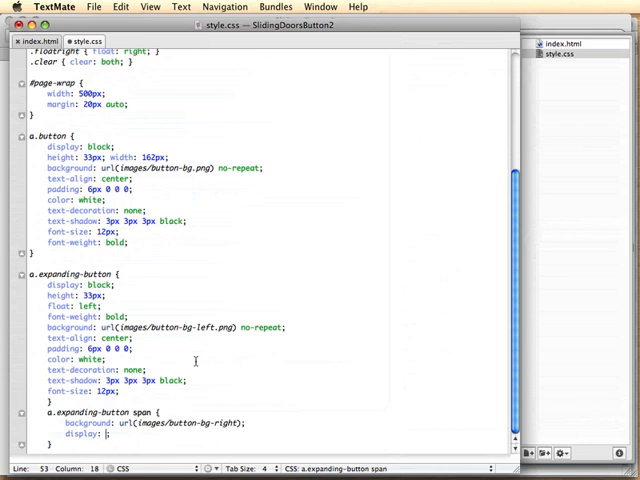
type("bl")
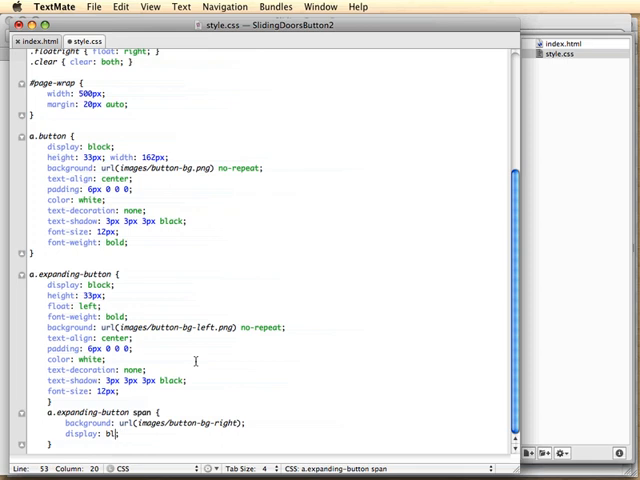
type("ock;")
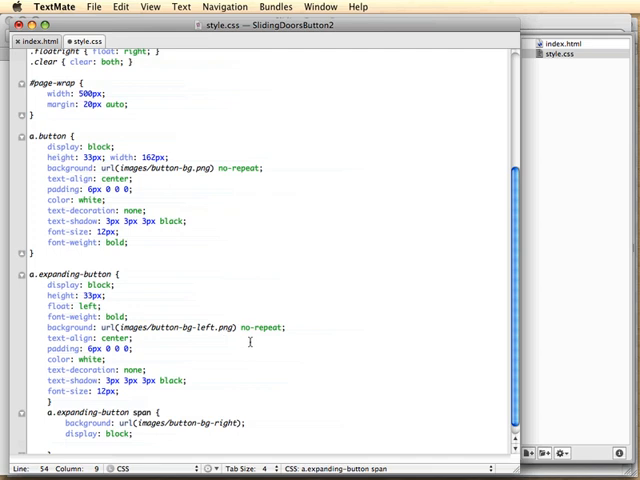
mouse_move(248, 330)
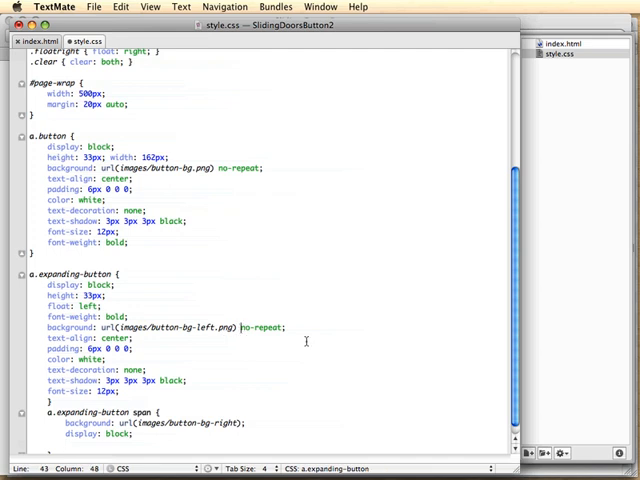
type("left top")
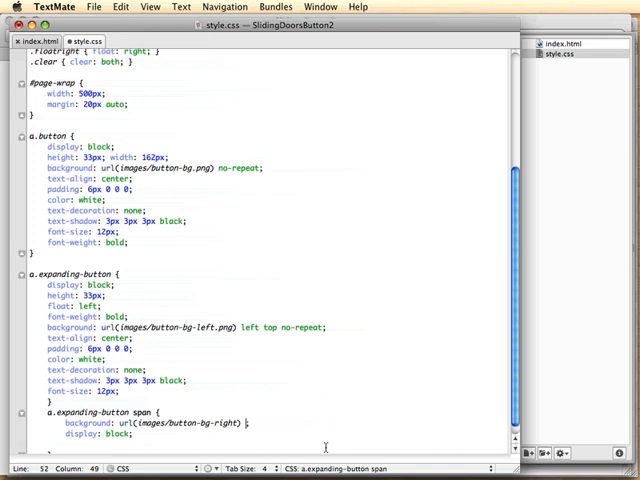
- Position the right image at right top no-repeat and begin a padding property on the span
type("right top no-repeat")
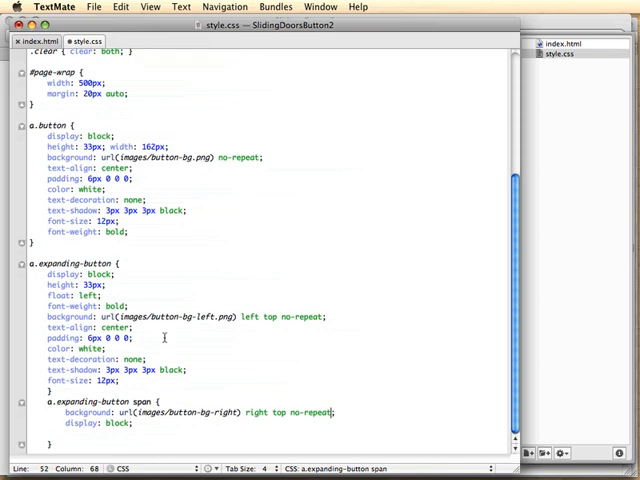
left_click(90, 338)
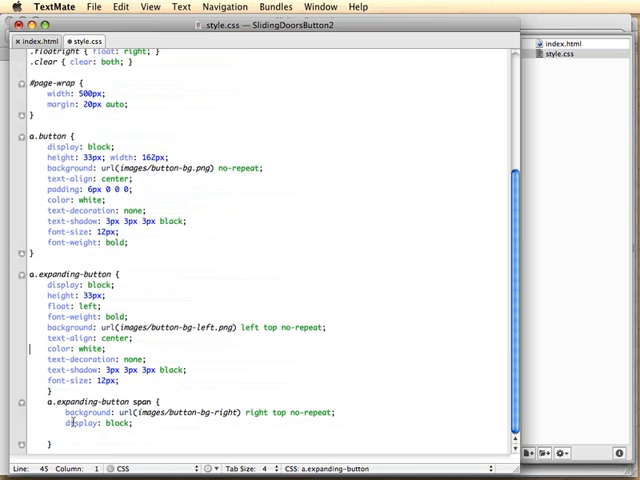
type("padding")
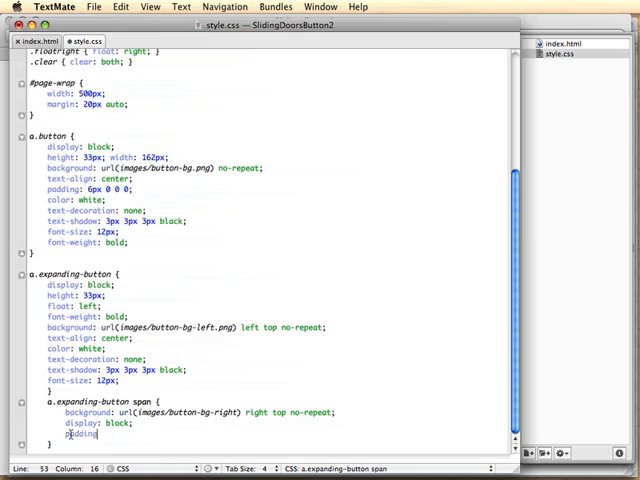
- Set the span padding to 6px 8px 0px and start a height property
type("6px ;")
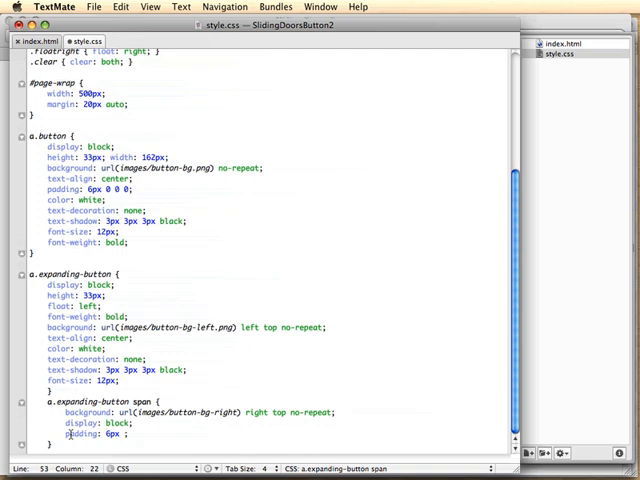
type("8px 0px")
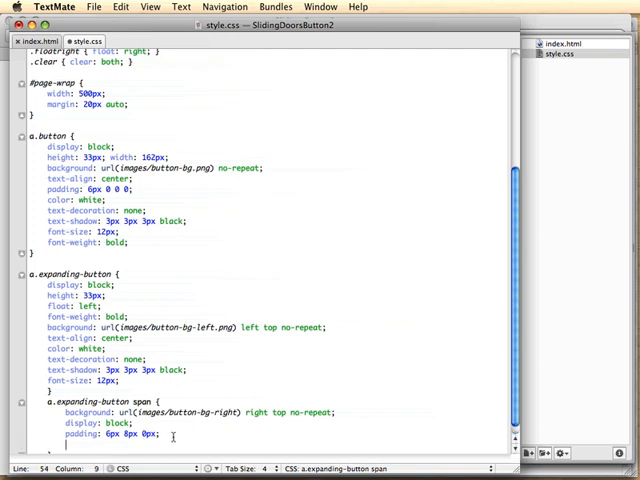
type("hei")
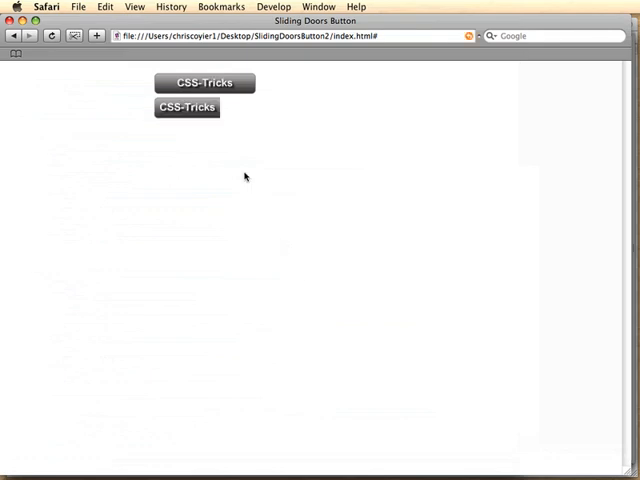
mouse_move(240, 172)
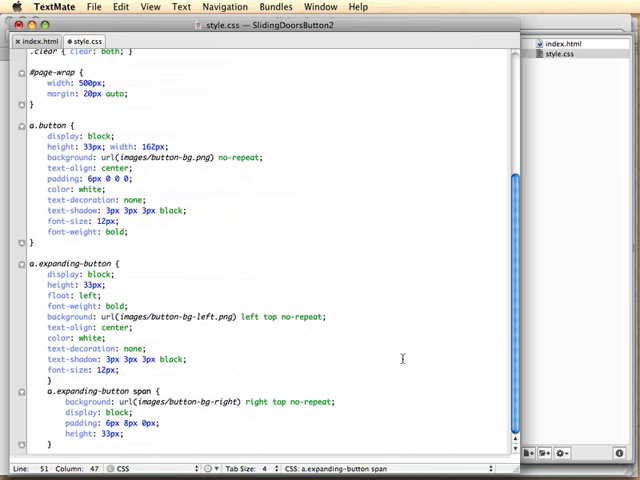
mouse_move(228, 418)
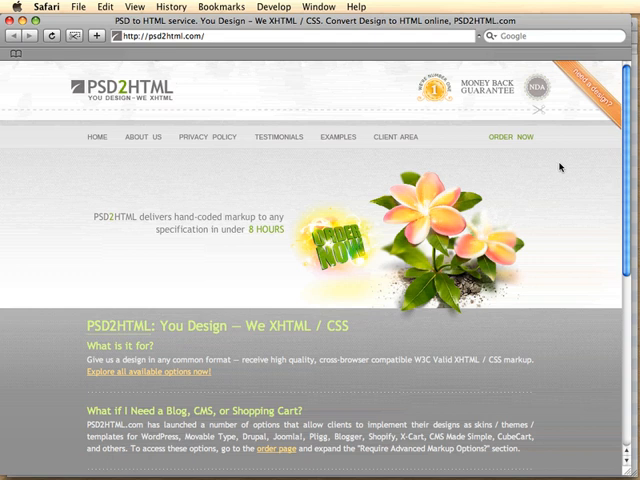
mouse_move(558, 164)
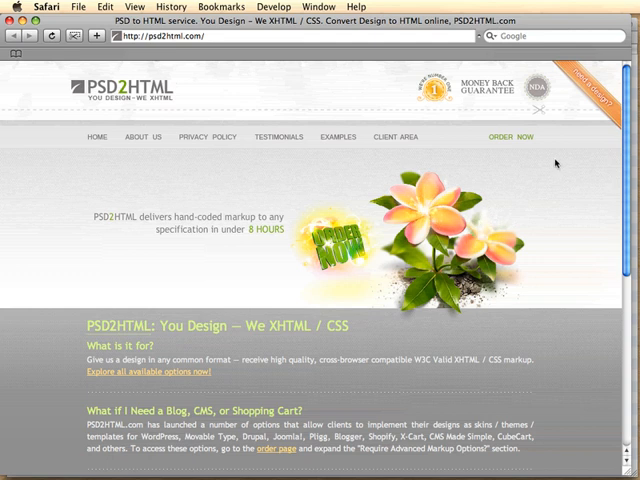
- Go to the PSD2HTML order form, scroll its package options, then load a Twitter profile from the address suggestions
left_click(516, 136)
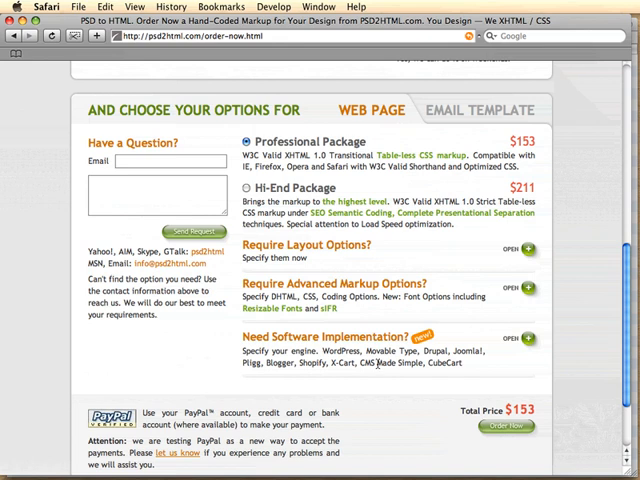
mouse_move(632, 340)
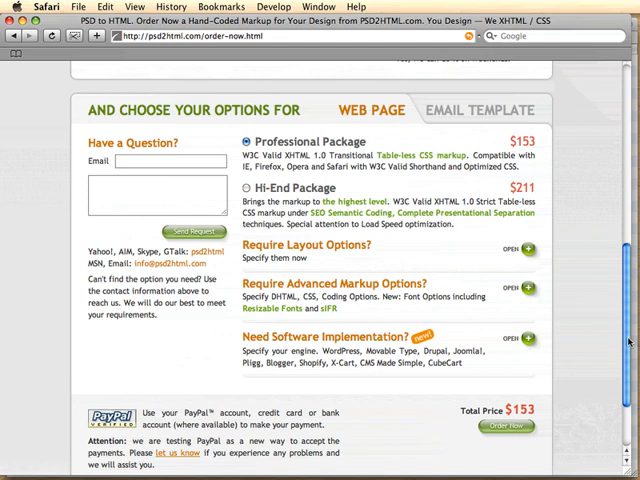
scroll("up", 3)
type("twitter")
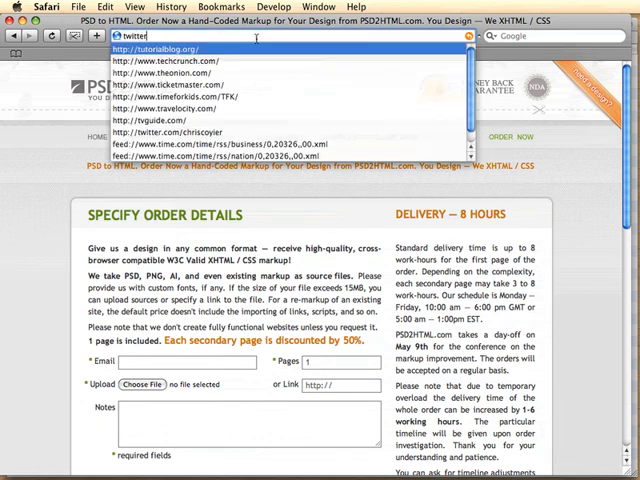
left_click(172, 132)
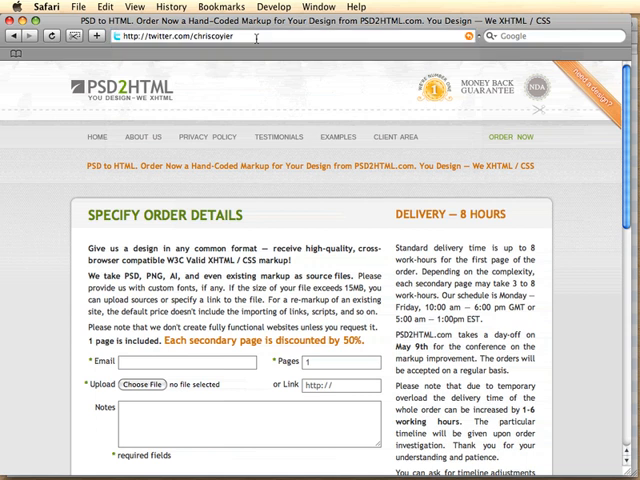